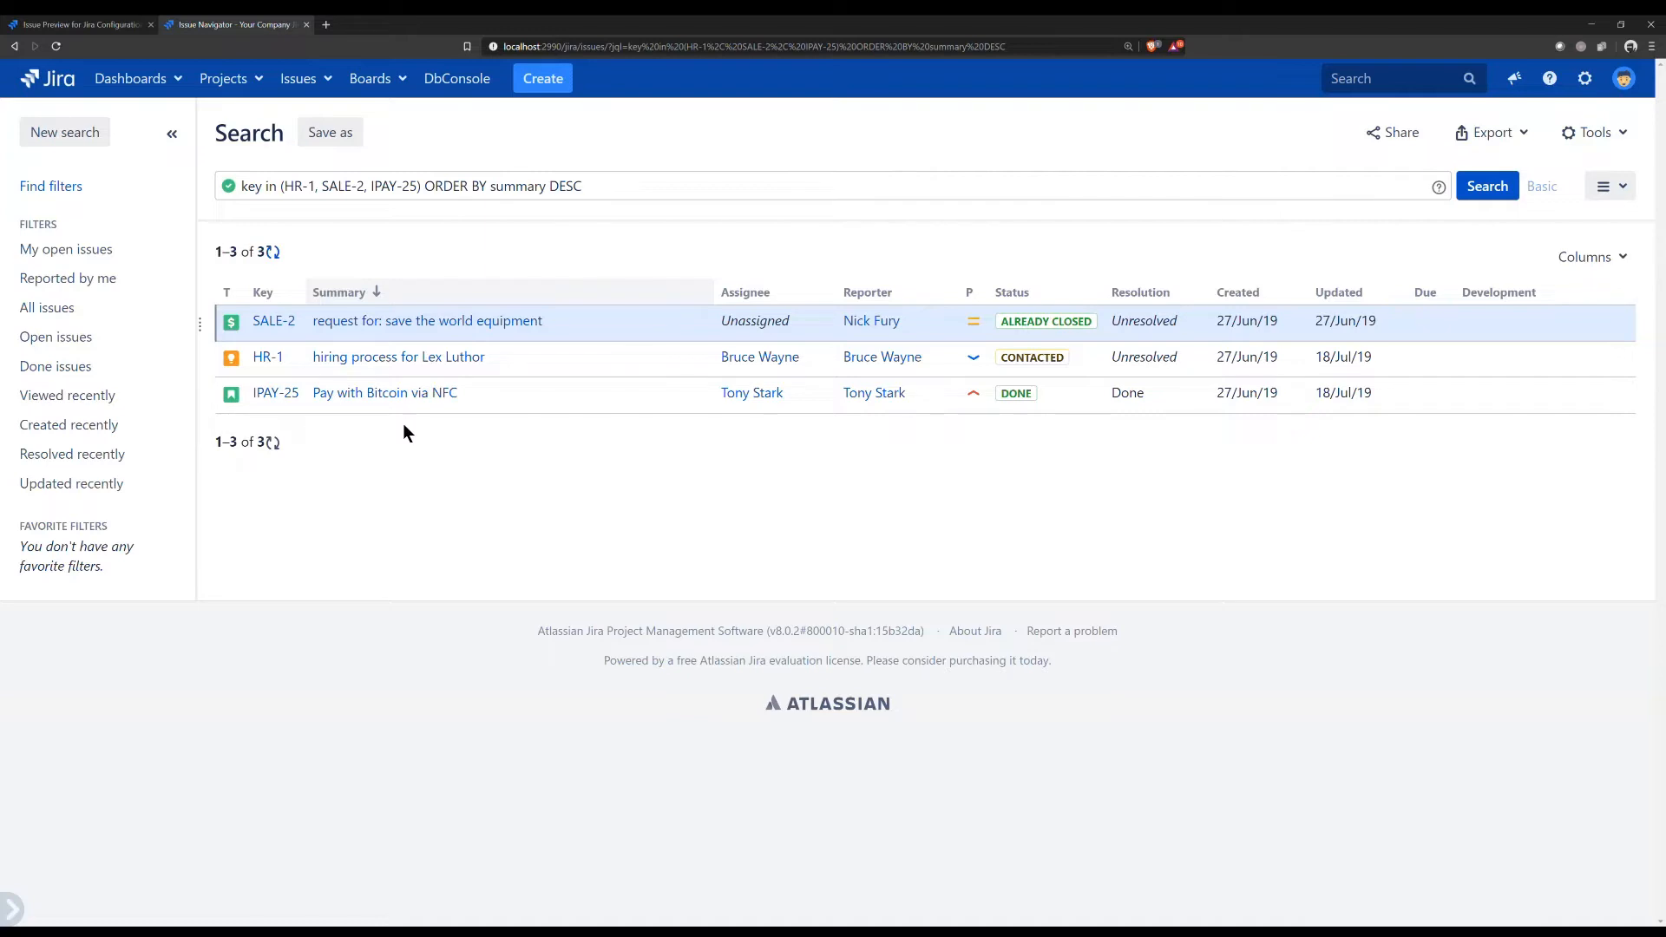
mouse_move(405, 412)
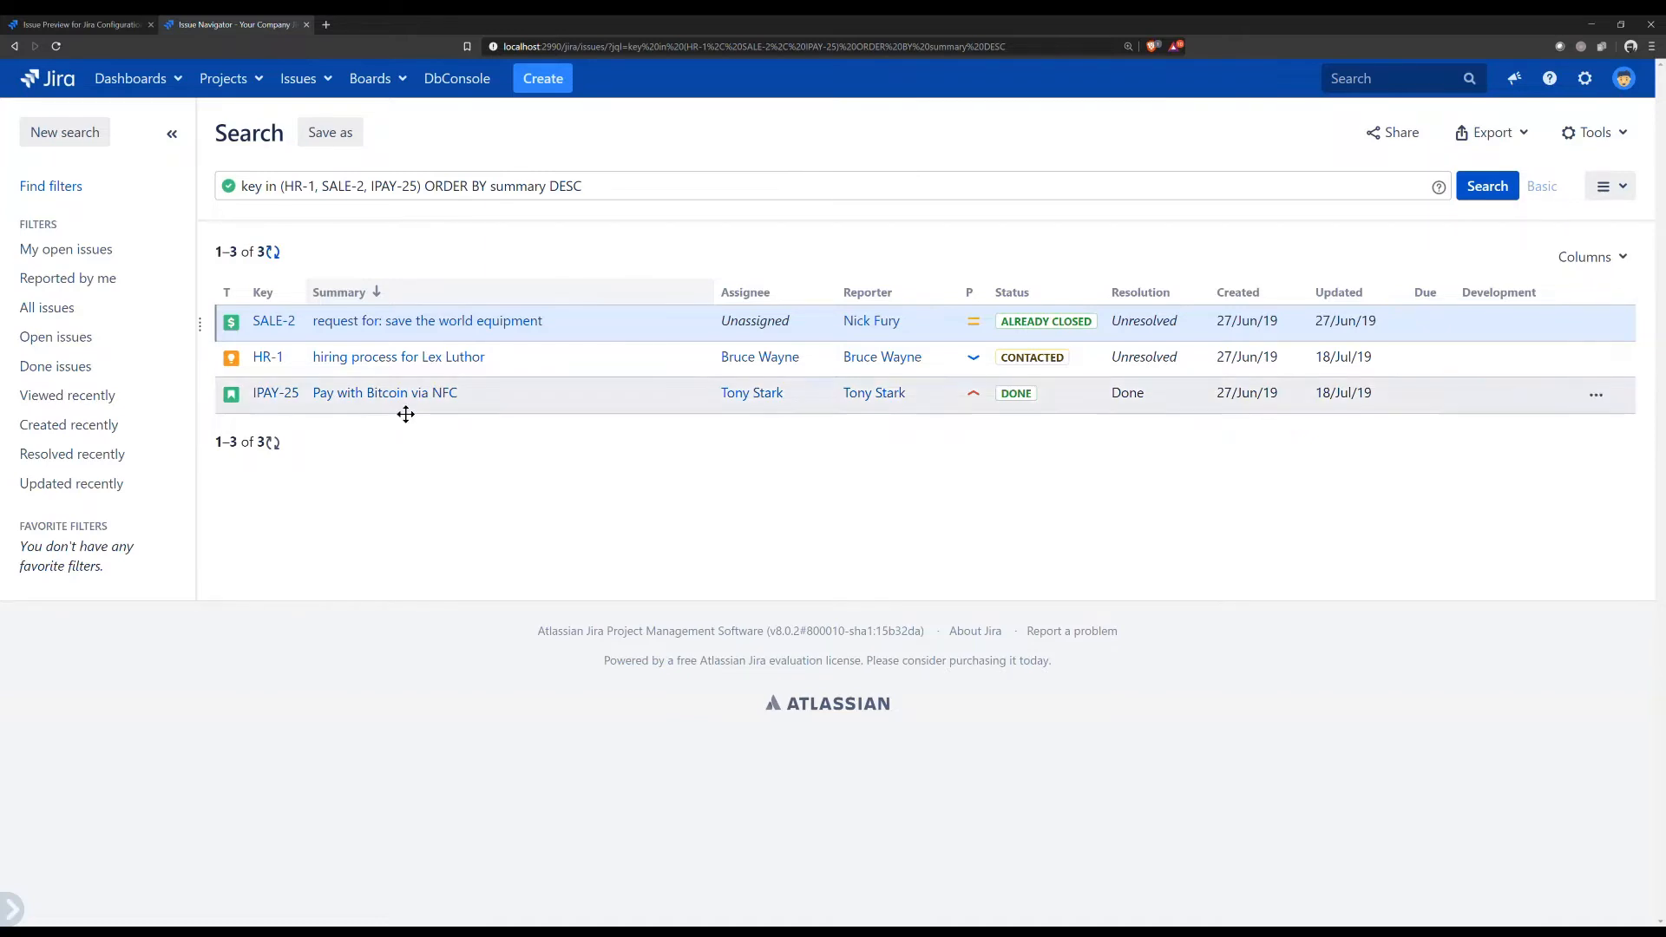
mouse_move(385, 392)
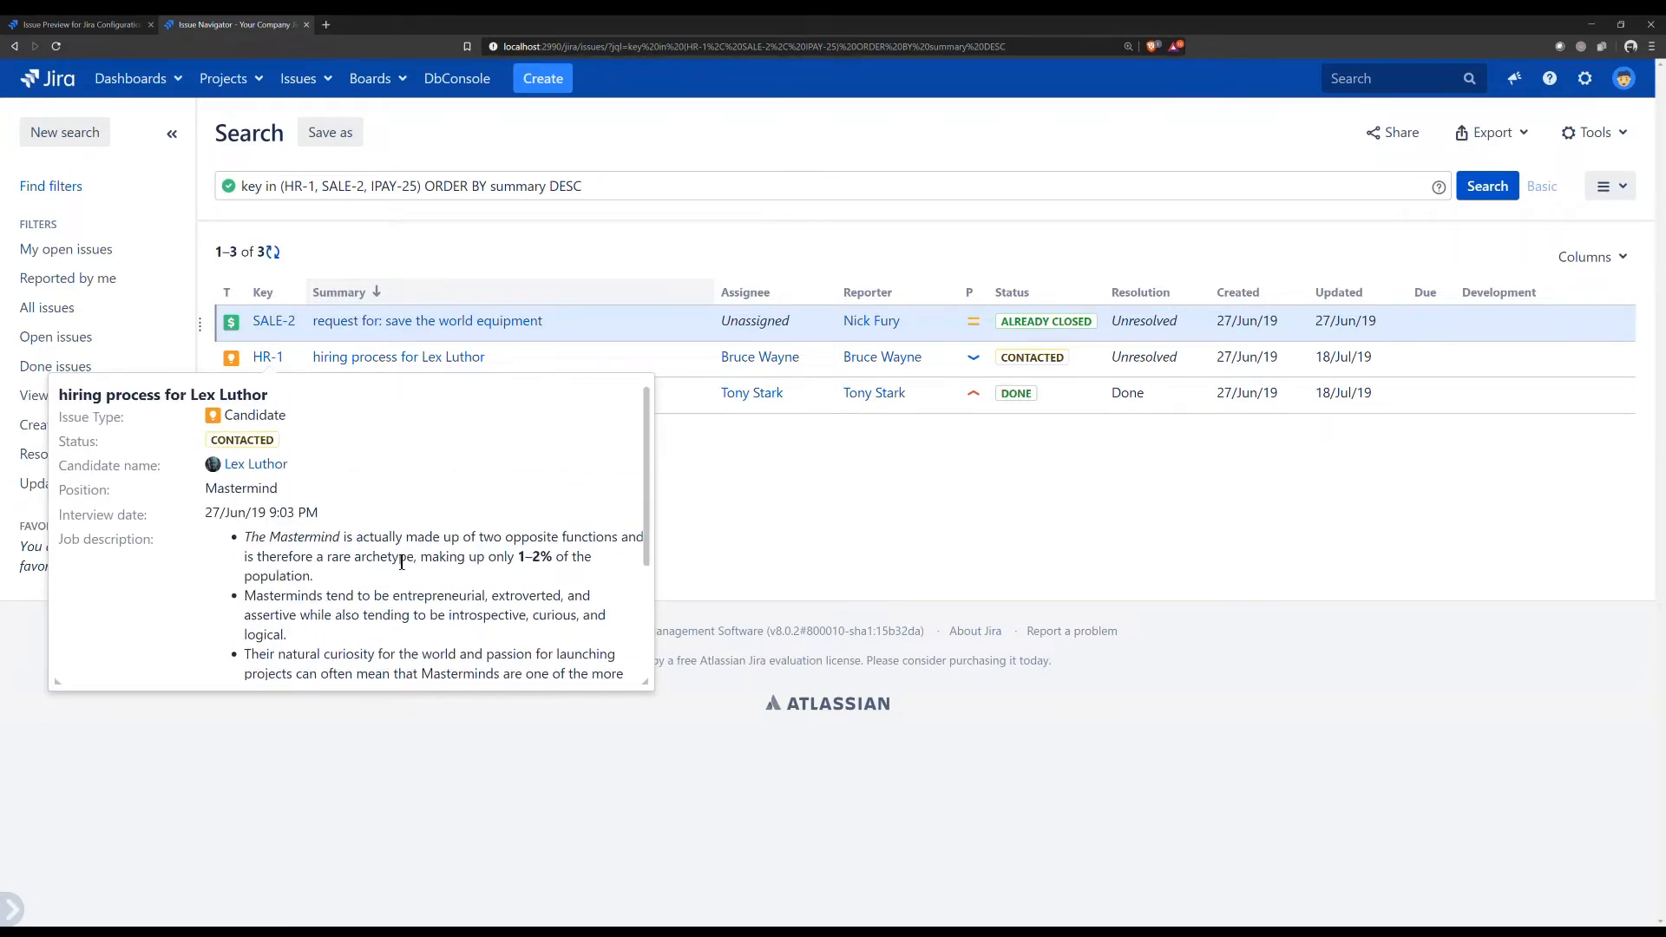
Go to Issue Preview Configuration and list the projects: All Projects, Hiring Dept, Instapay, Sales.
click(74, 23)
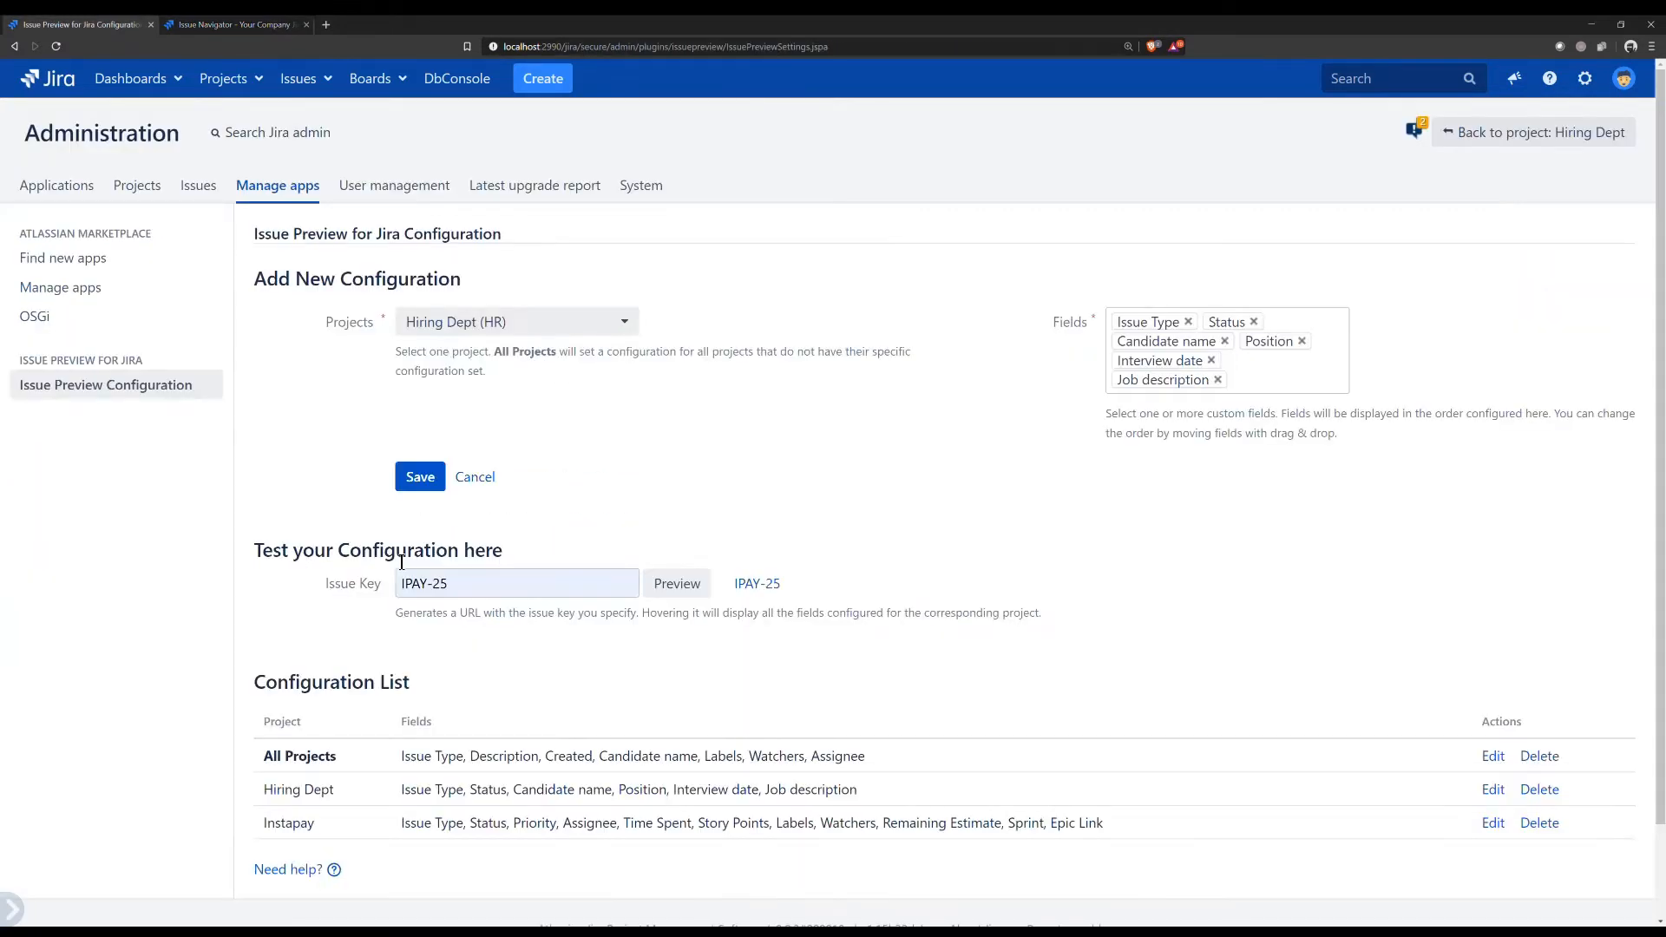
click(517, 322)
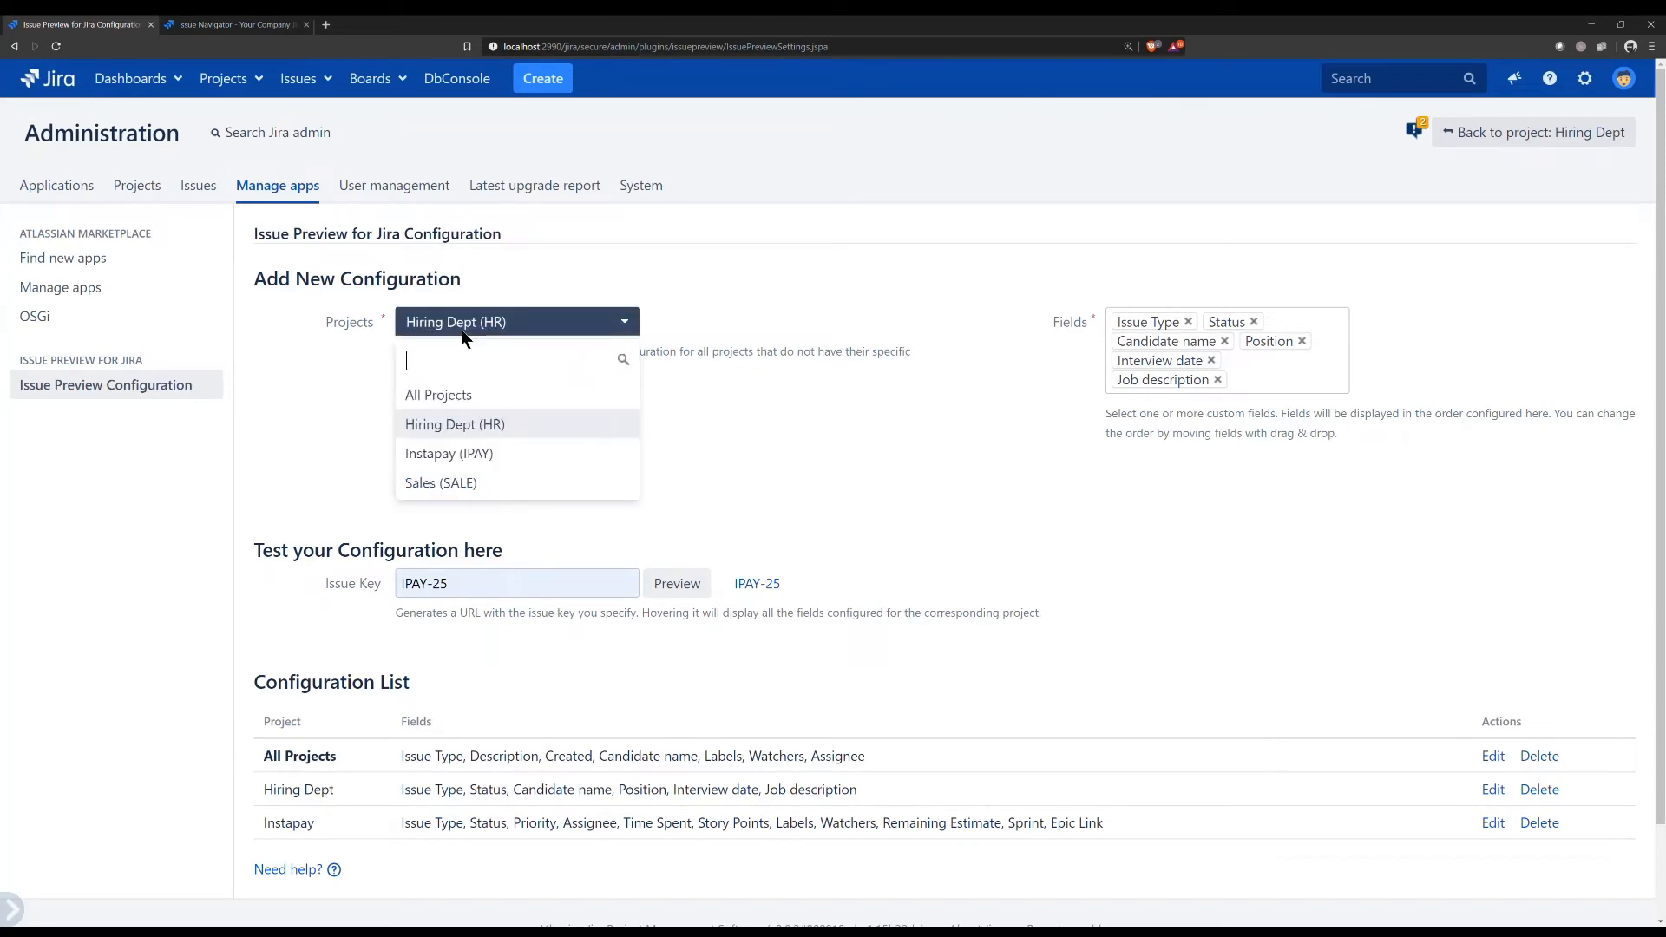
mouse_move(1137, 366)
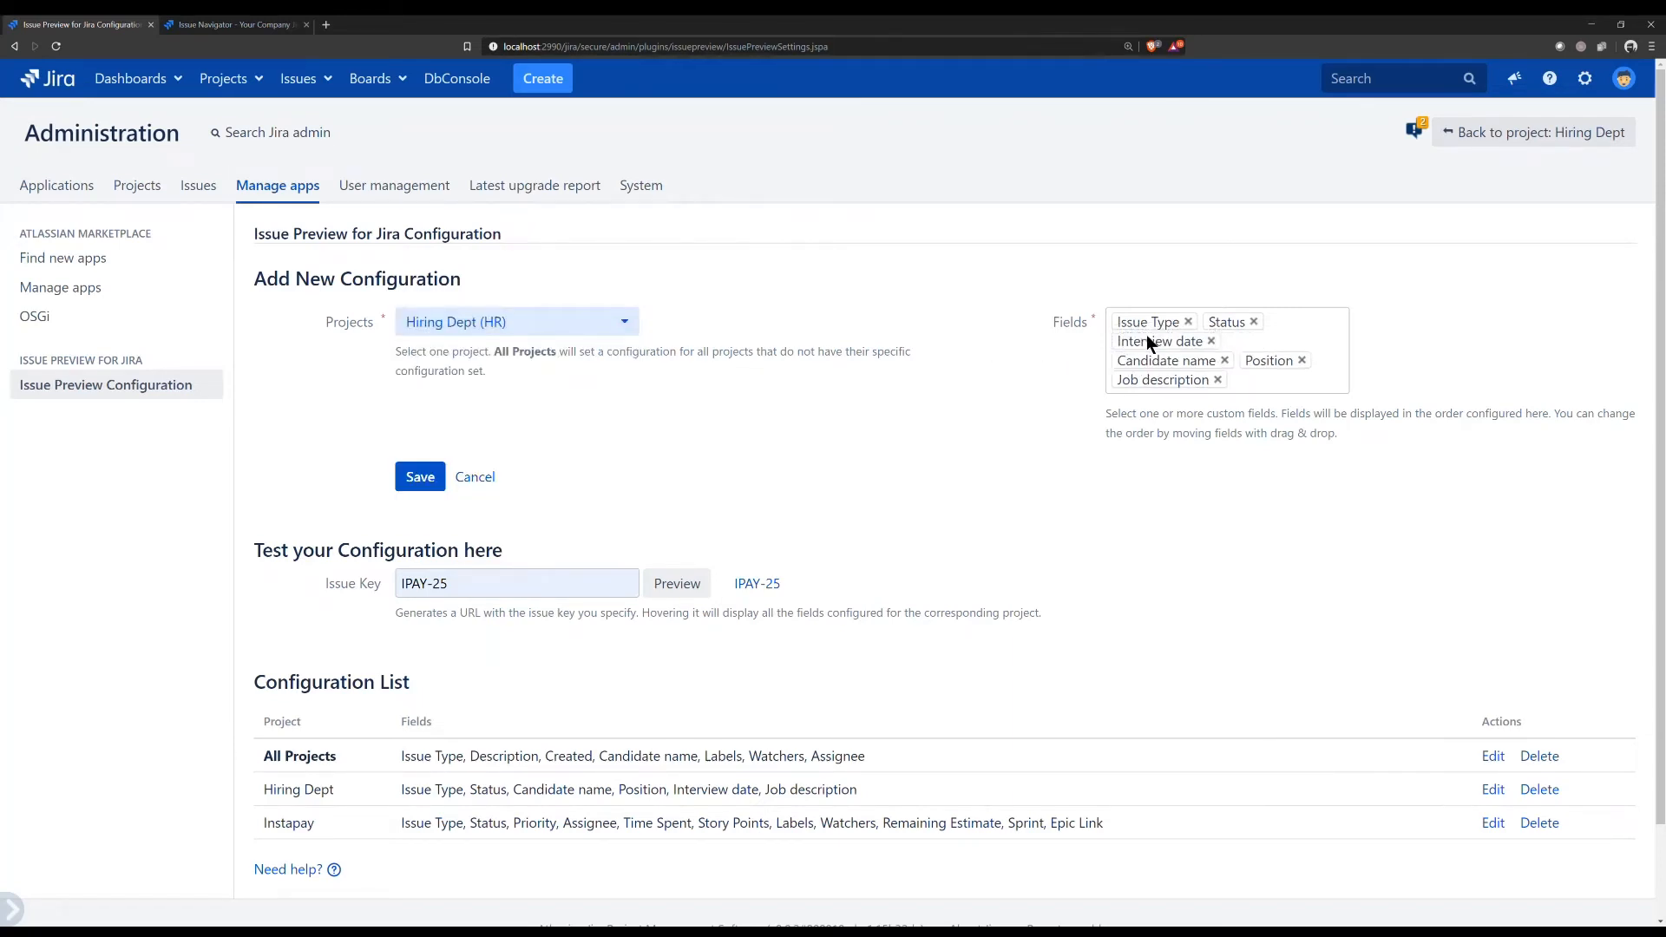
mouse_move(1137, 366)
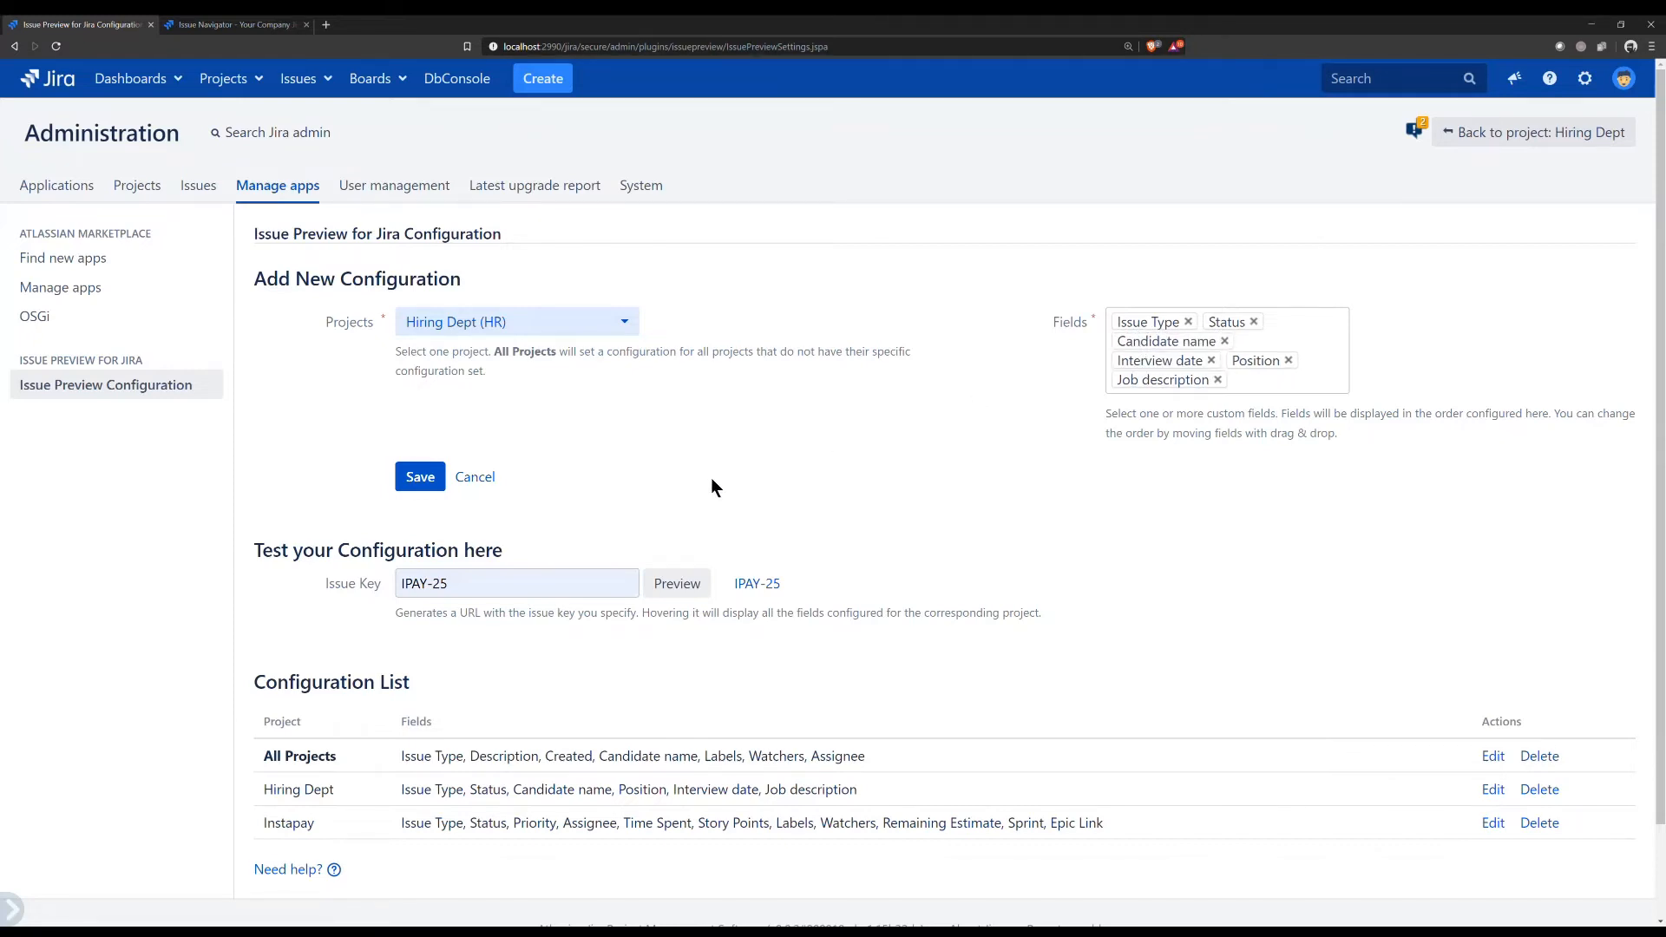
click(517, 583)
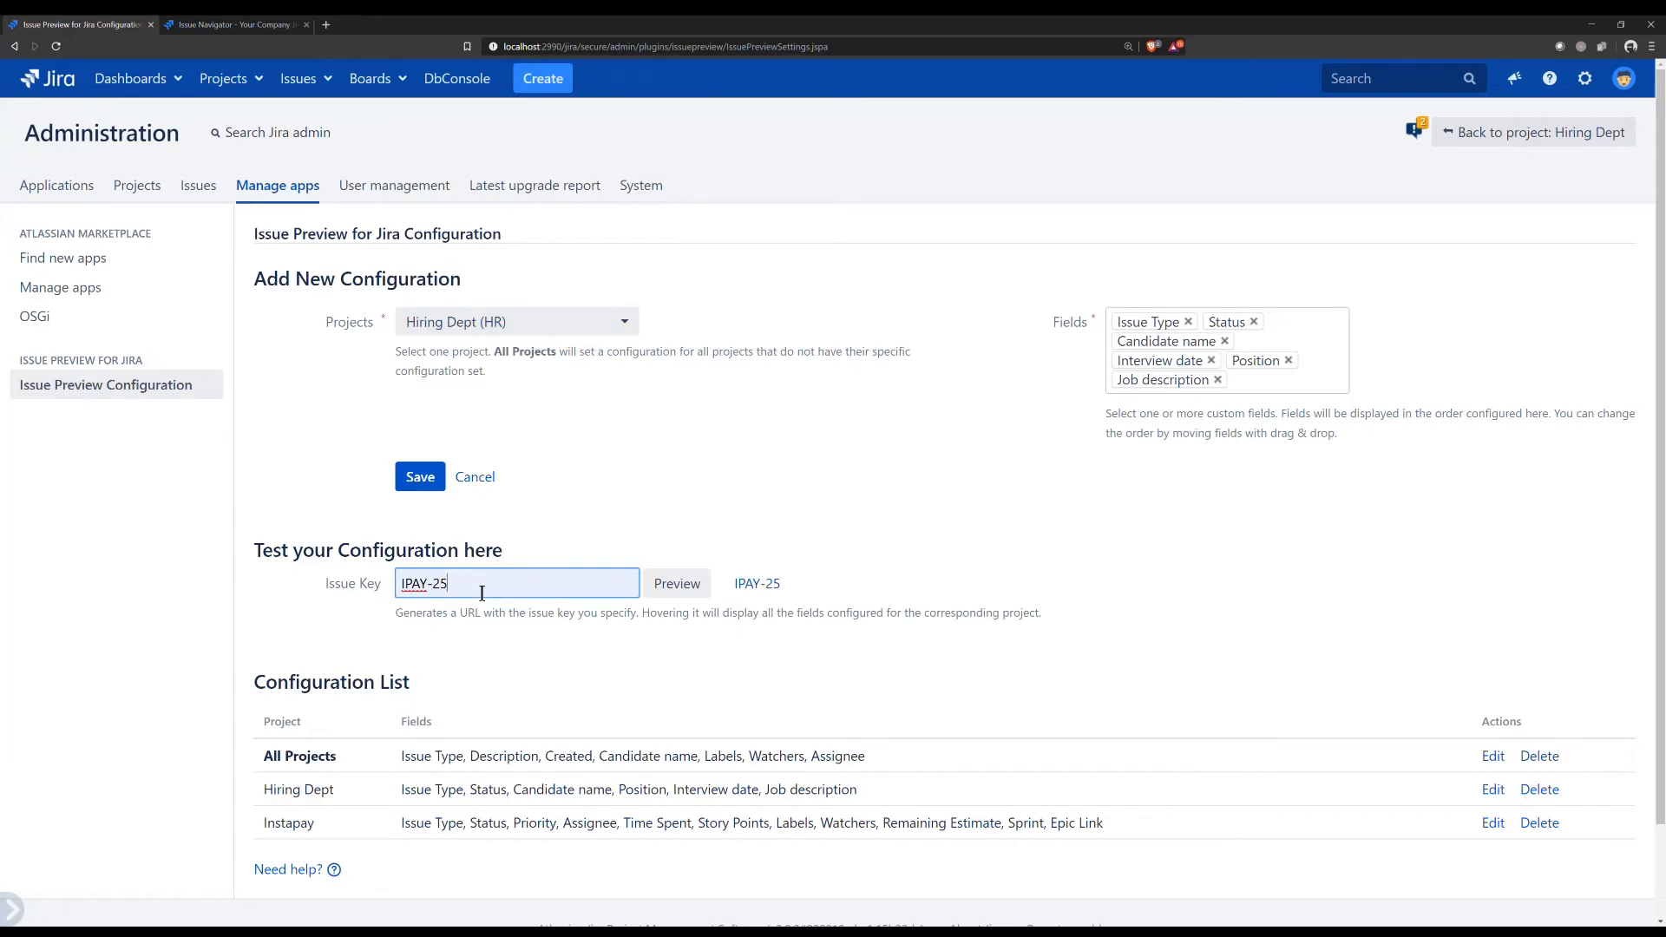
mouse_move(677, 583)
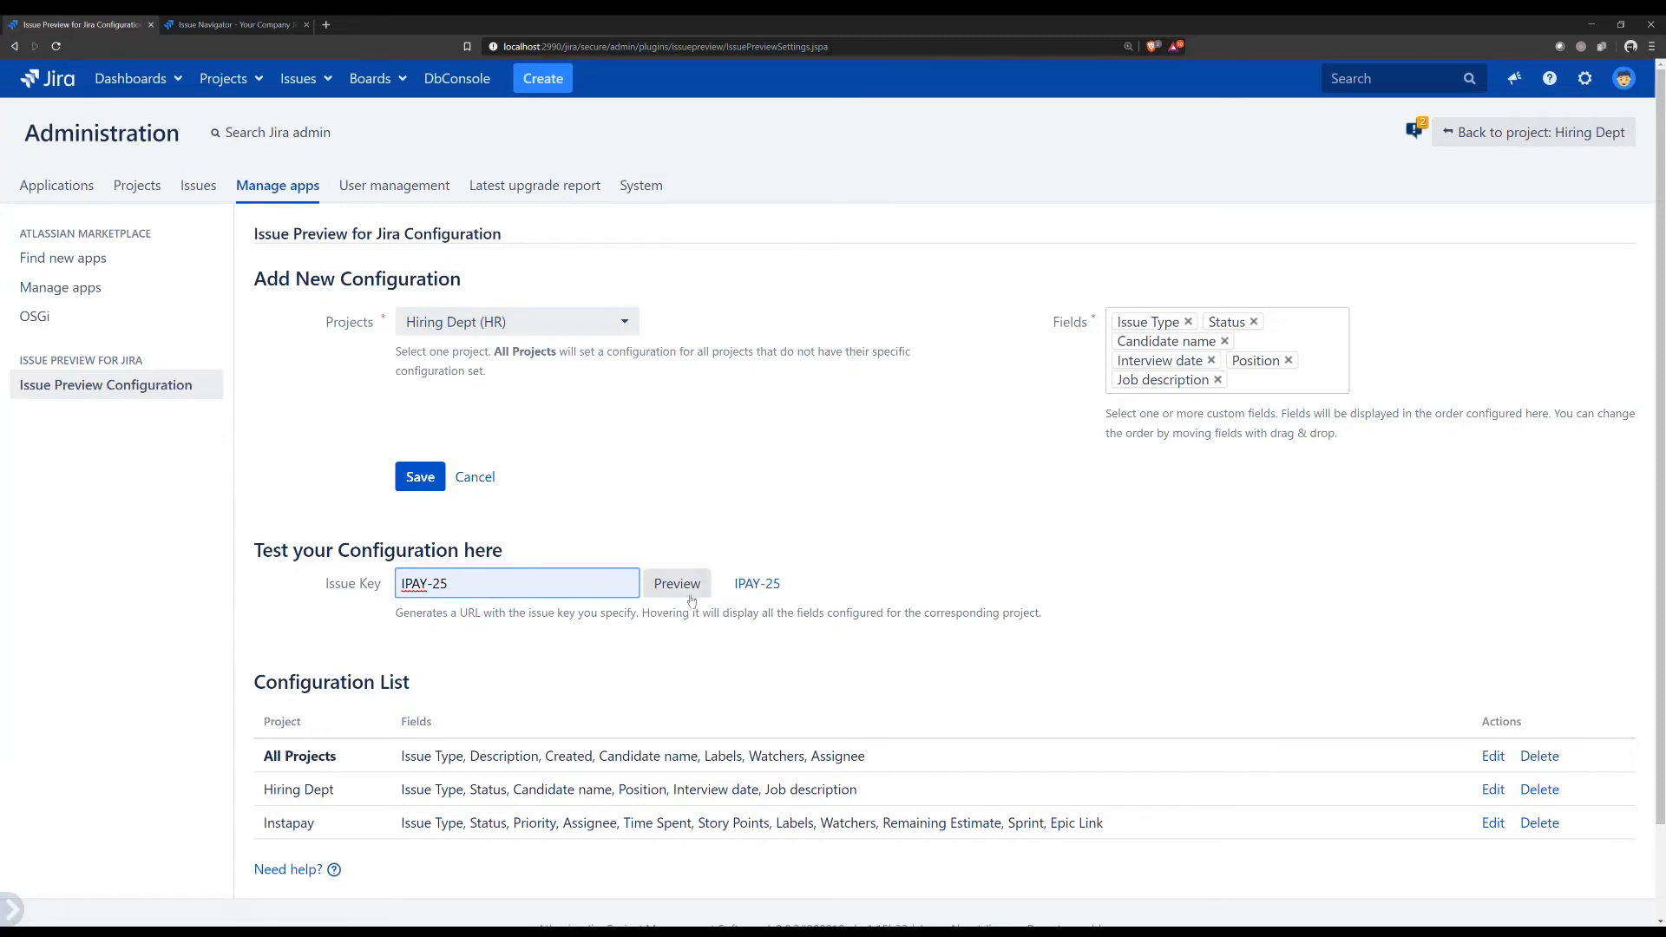
mouse_move(757, 583)
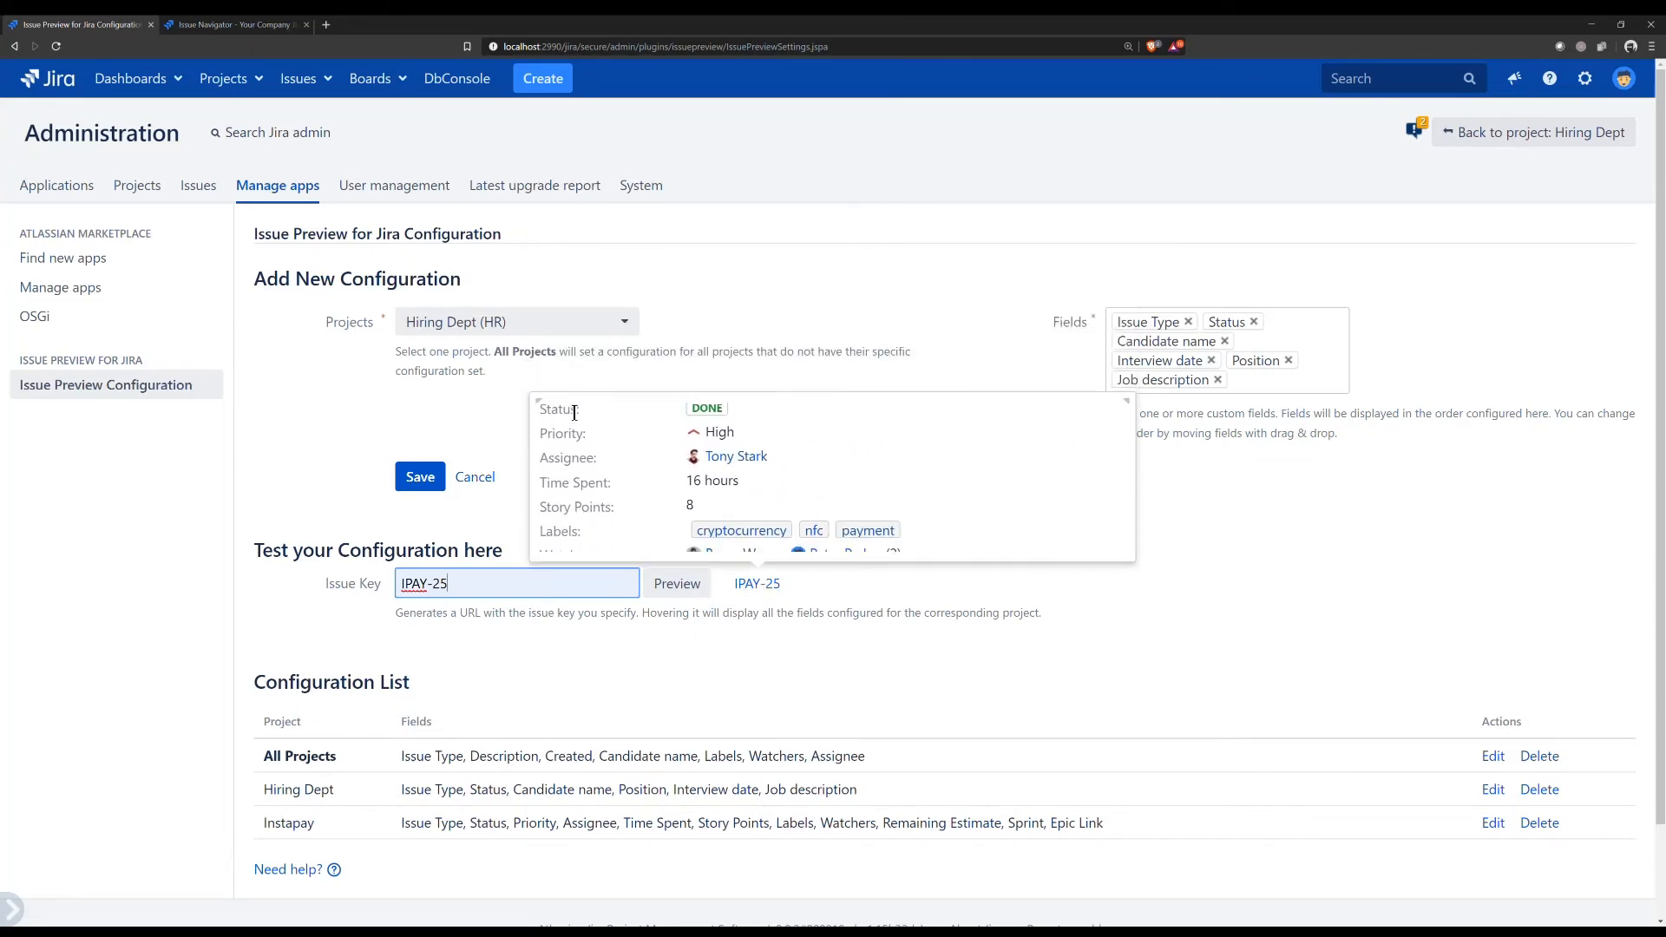
scroll(down, 3)
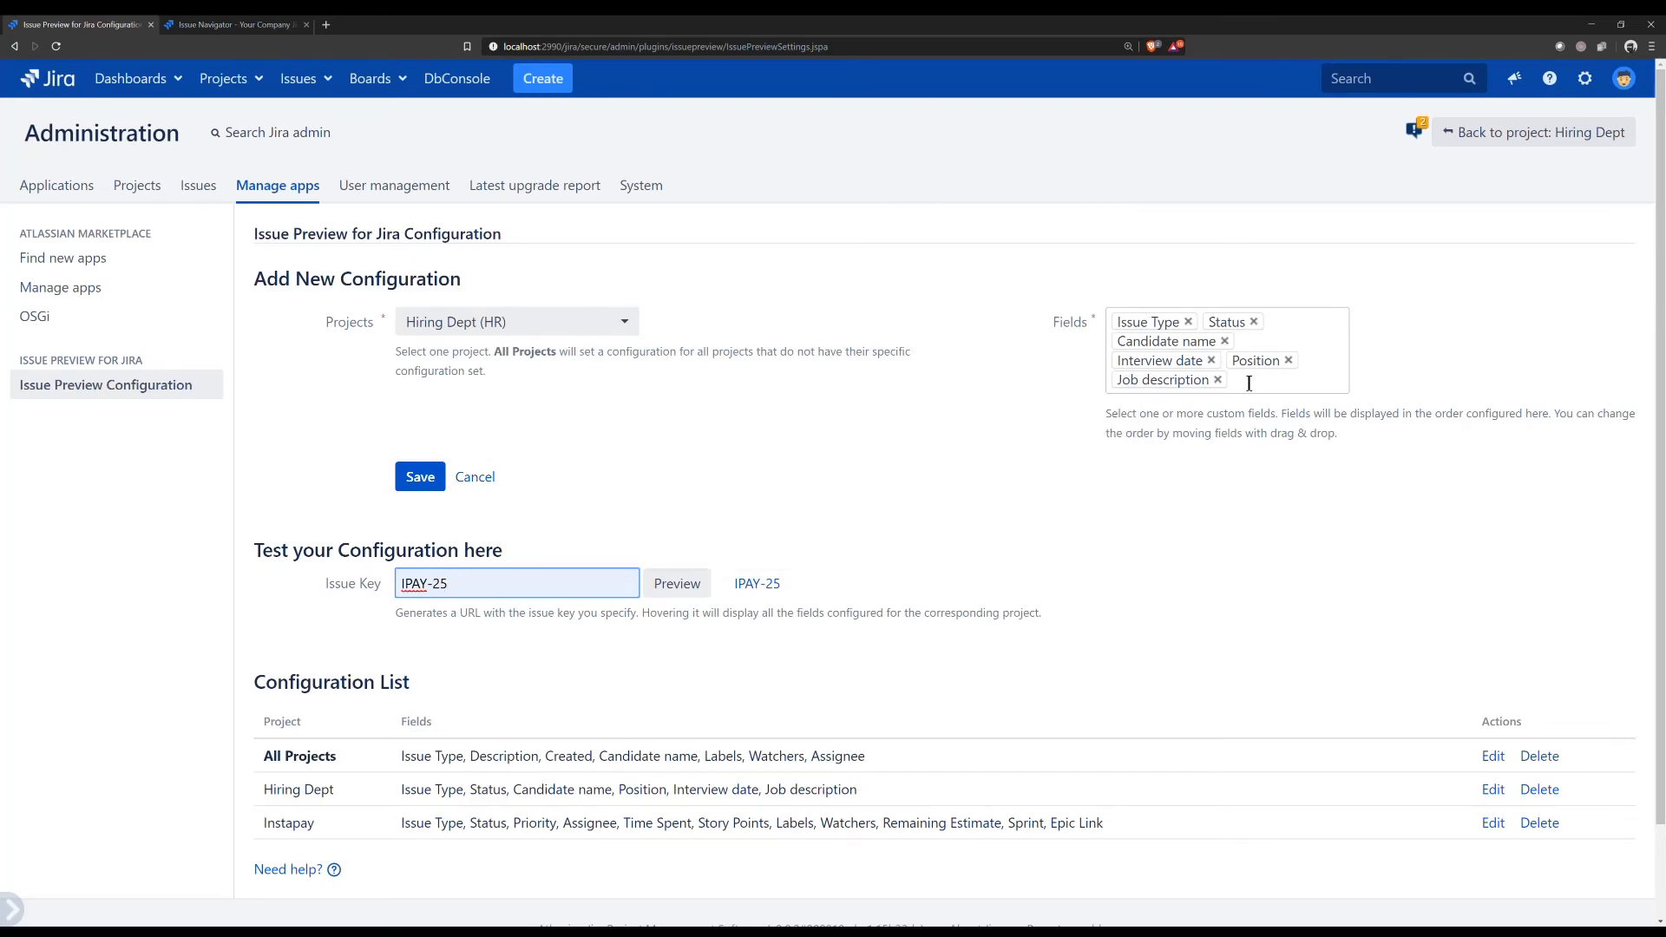
Search 'epic' in the Fields box to add Epic Link, then add Organizations.
text(epic)
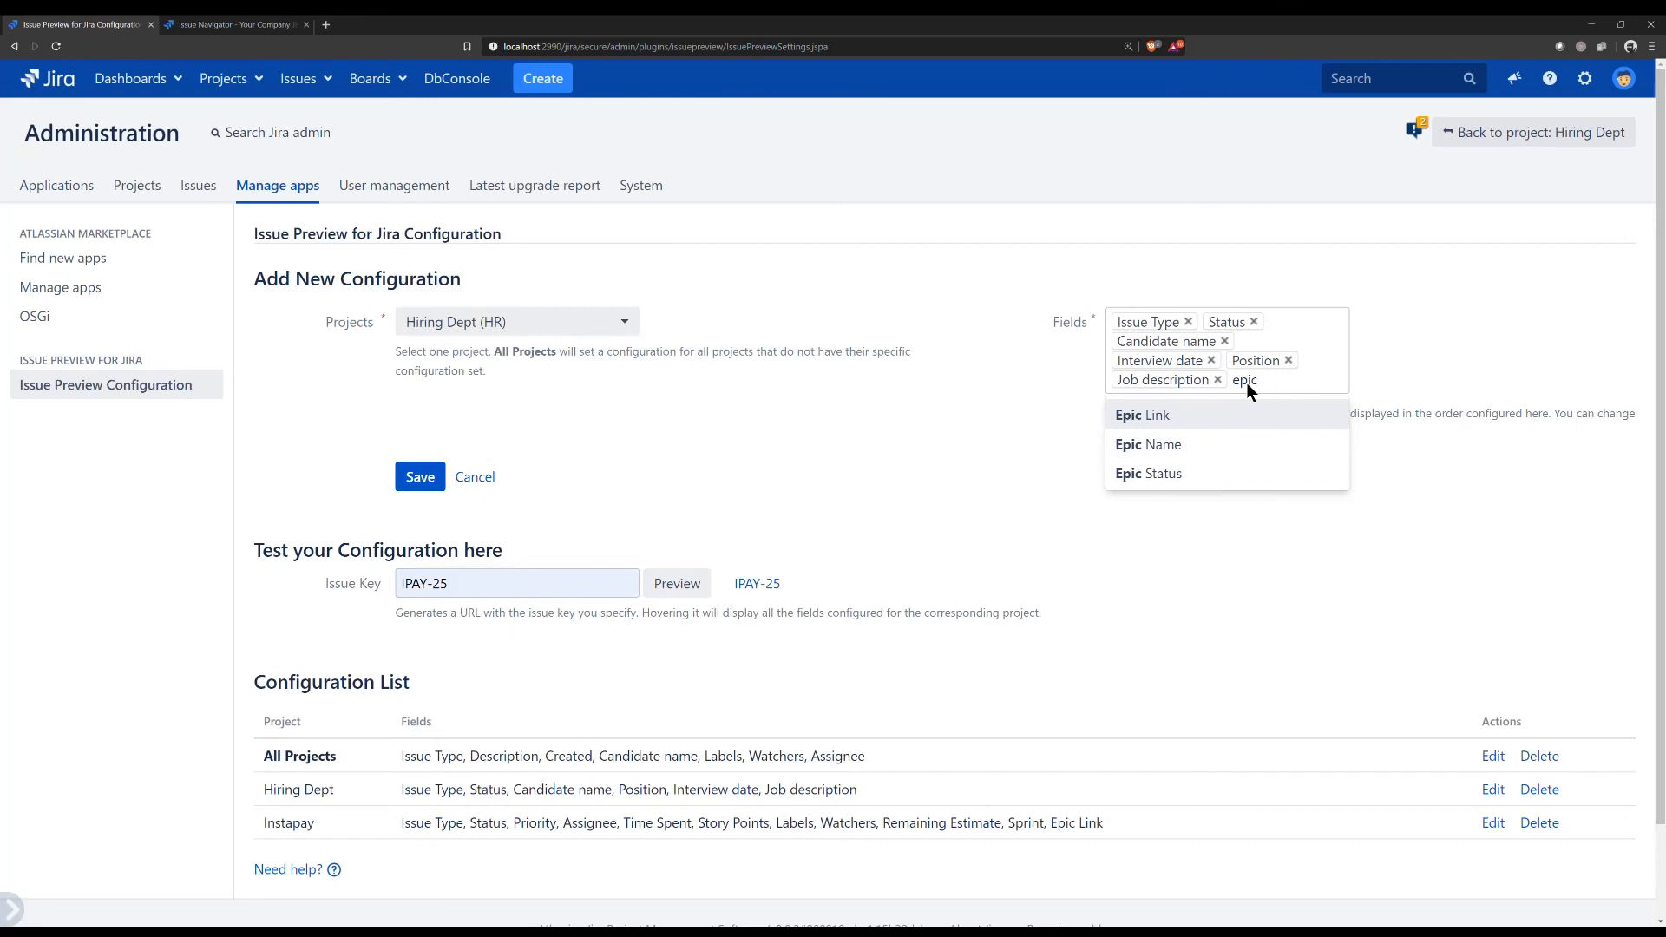
click(1142, 415)
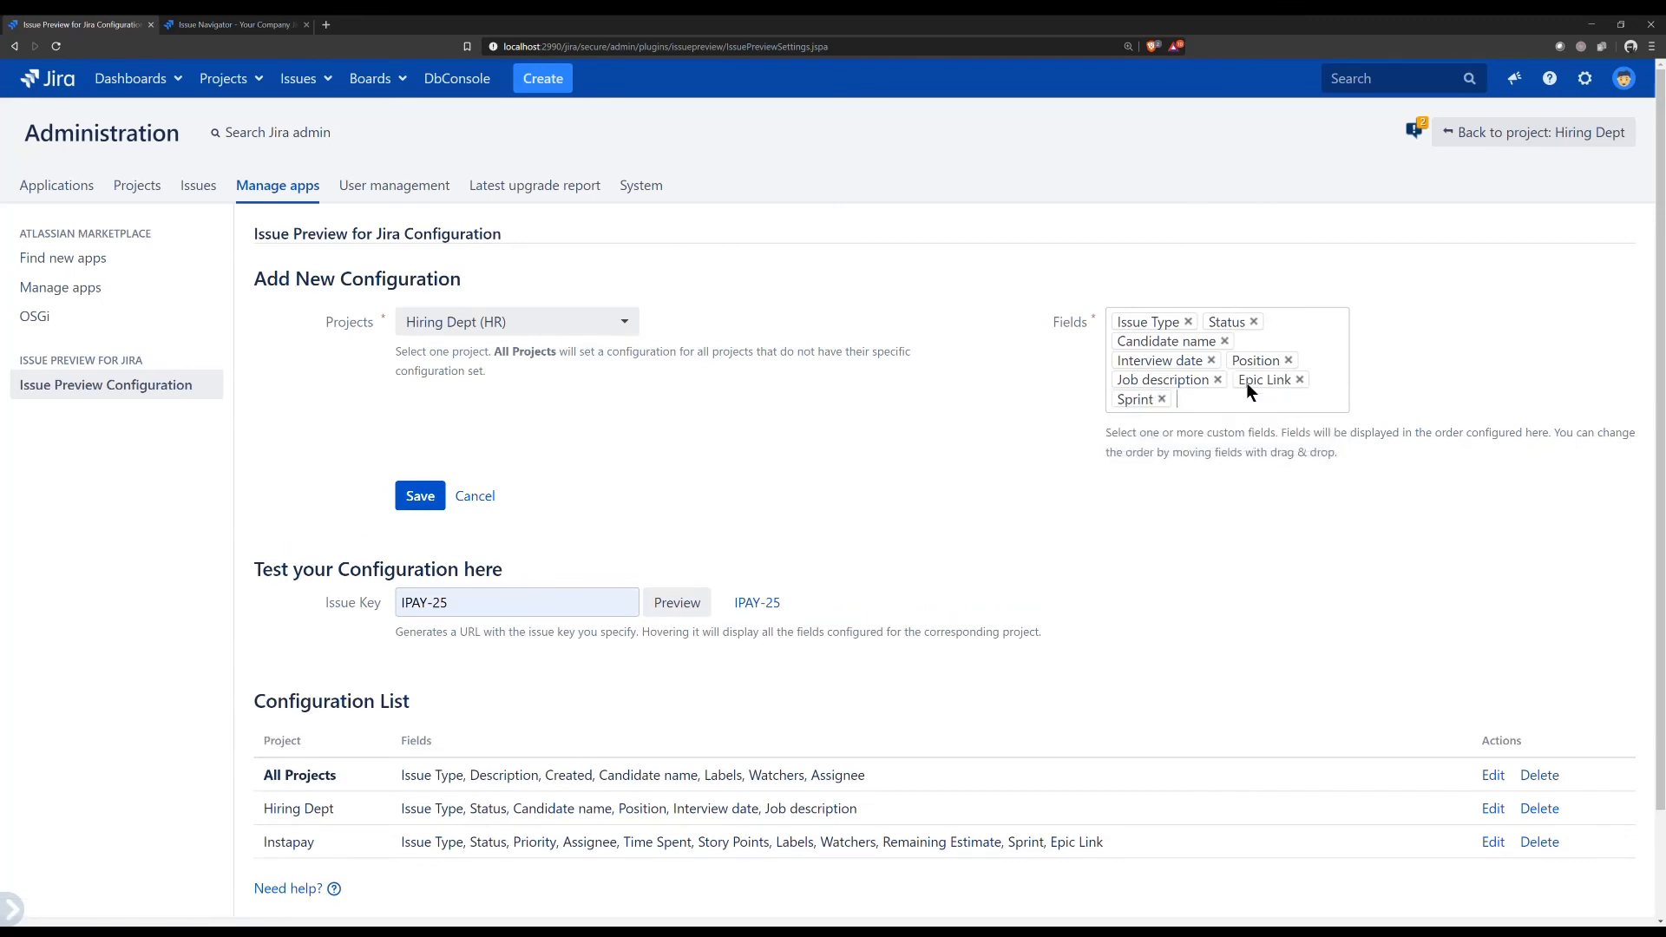
click(1225, 398)
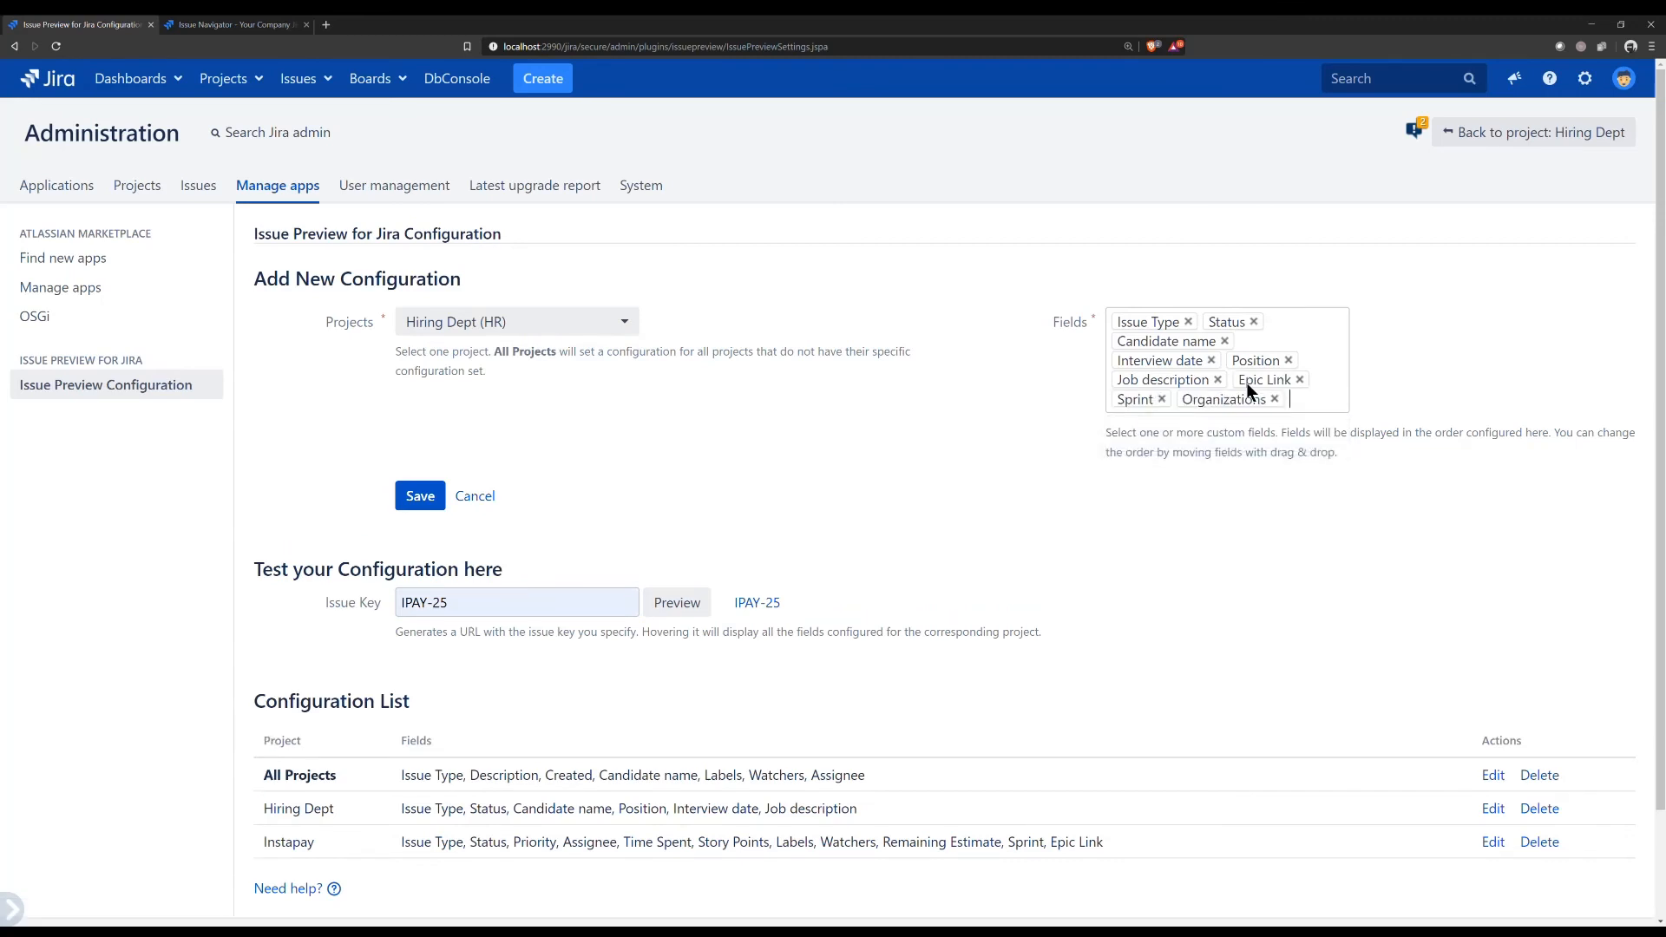